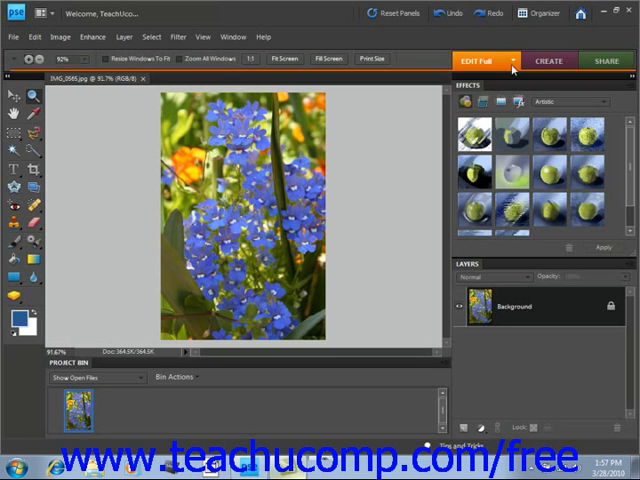
Switch the flower photo from Full Edit into Quick Fix editing mode.
{"action": "left_click", "coordinate": [488, 60]}
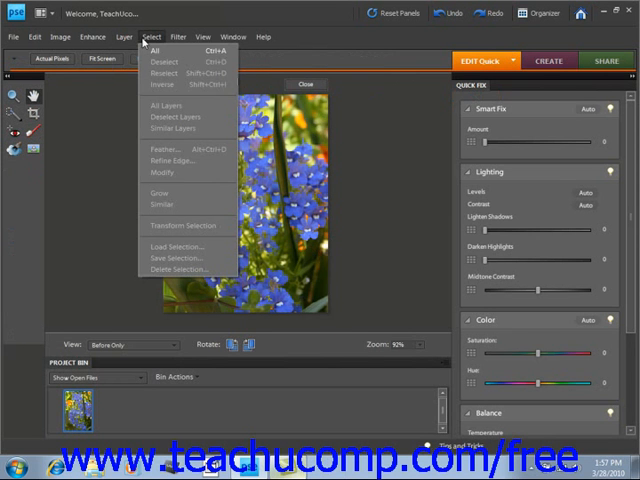
{"action": "left_click", "coordinate": [150, 36]}
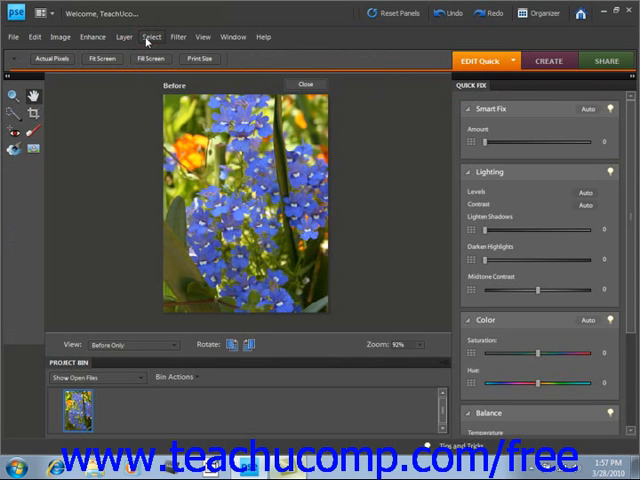
{"action": "mouse_move", "coordinate": [260, 64]}
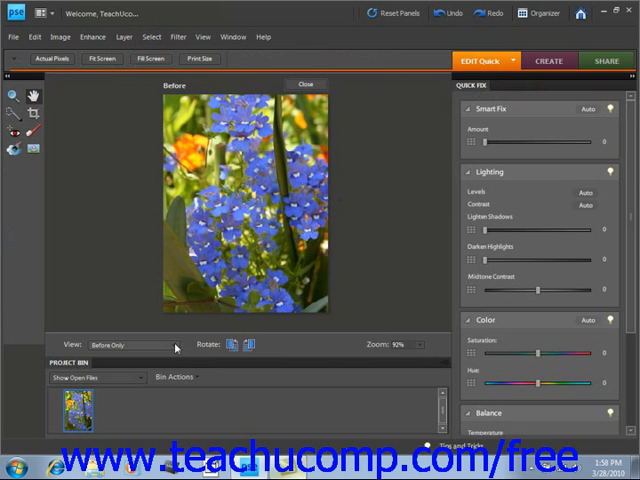
{"action": "left_click", "coordinate": [130, 344]}
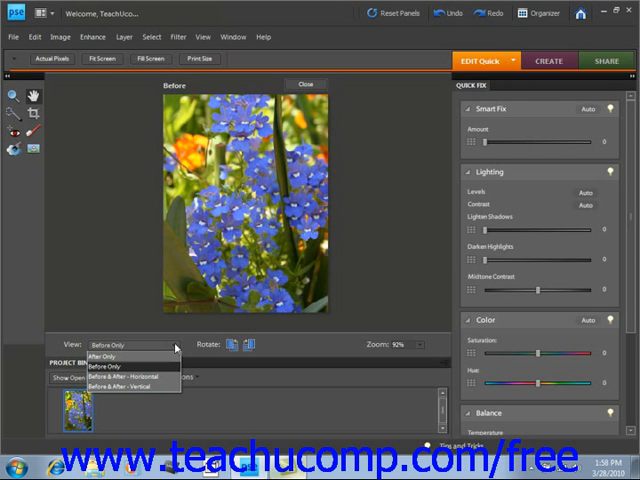
Set the Quick Fix view to Before & After - Horizontal for the flower photo.
{"action": "left_click", "coordinate": [124, 388]}
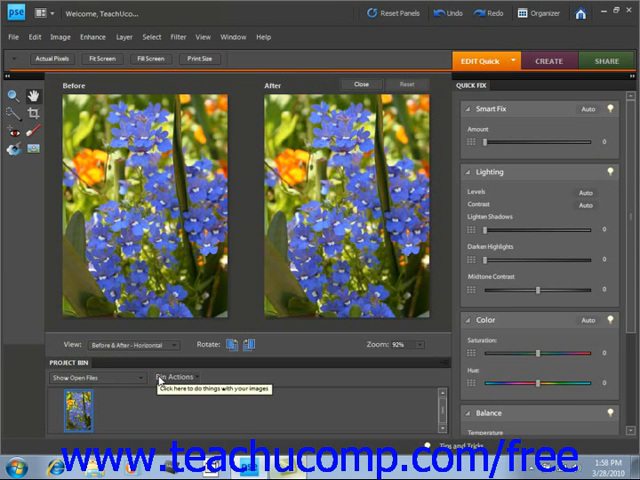
{"action": "mouse_move", "coordinate": [158, 380]}
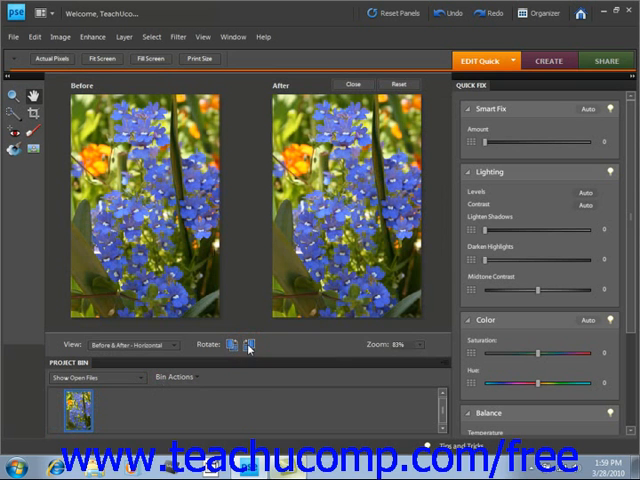
{"action": "mouse_move", "coordinate": [250, 344]}
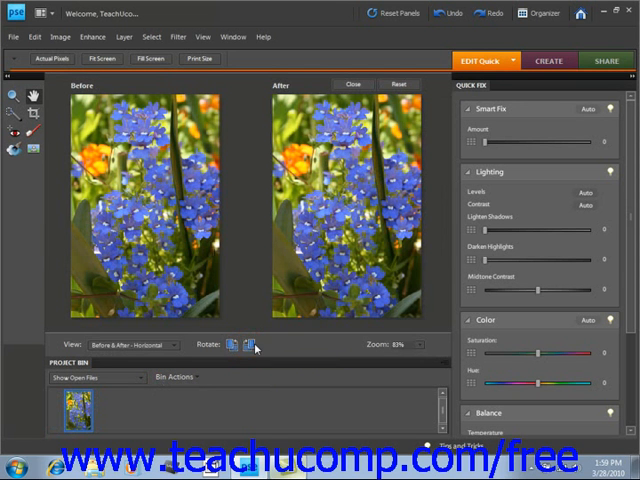
Choose Full Edit from the editing-mode list to leave Quick Fix.
{"action": "left_click", "coordinate": [488, 60]}
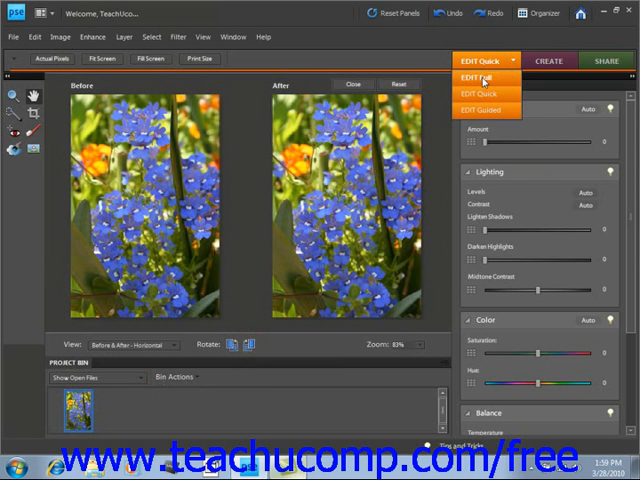
{"action": "left_click", "coordinate": [478, 78]}
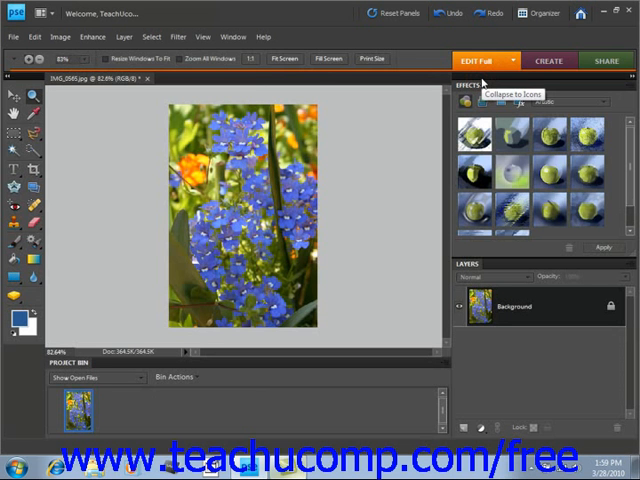
{"action": "mouse_move", "coordinate": [364, 112]}
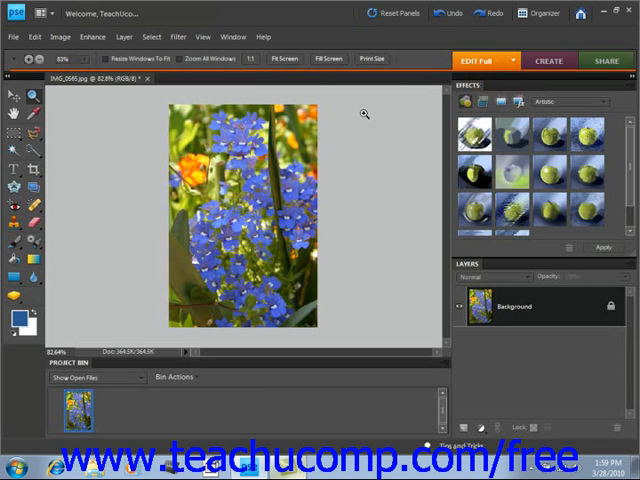